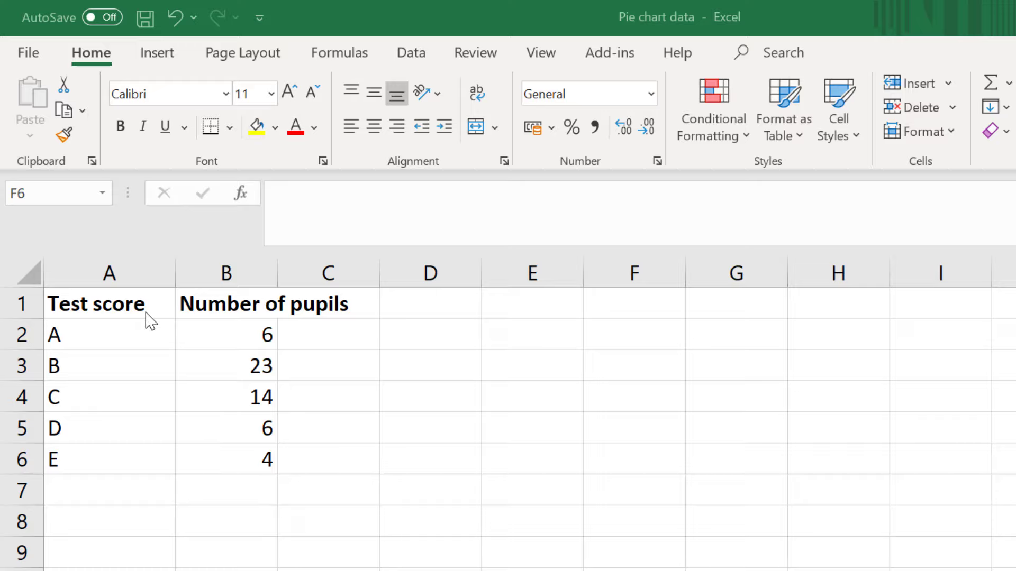
Insert a 2-D pie chart of pupil counts by test score from A2:B6
left_click(634, 458)
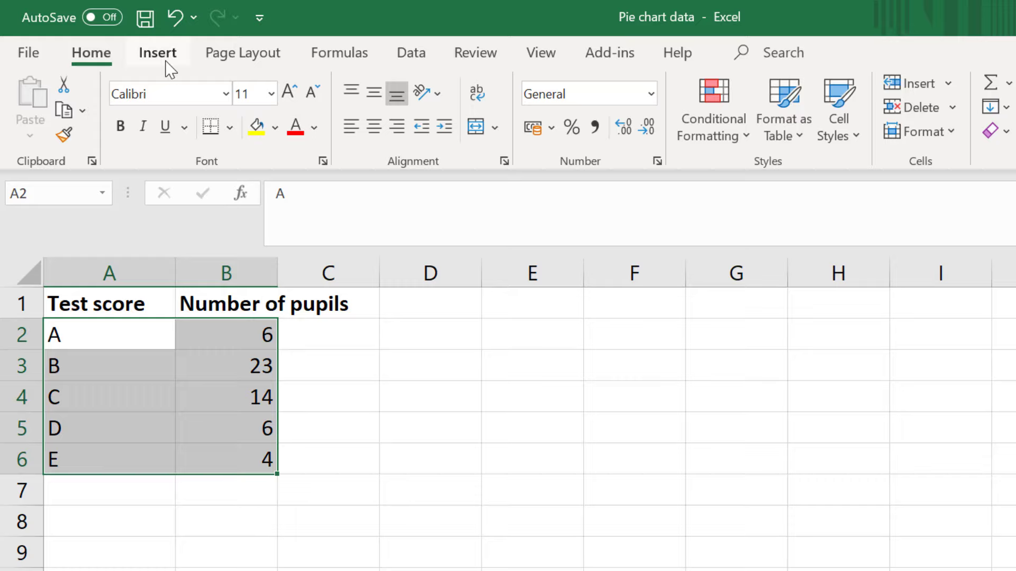
left_click(157, 52)
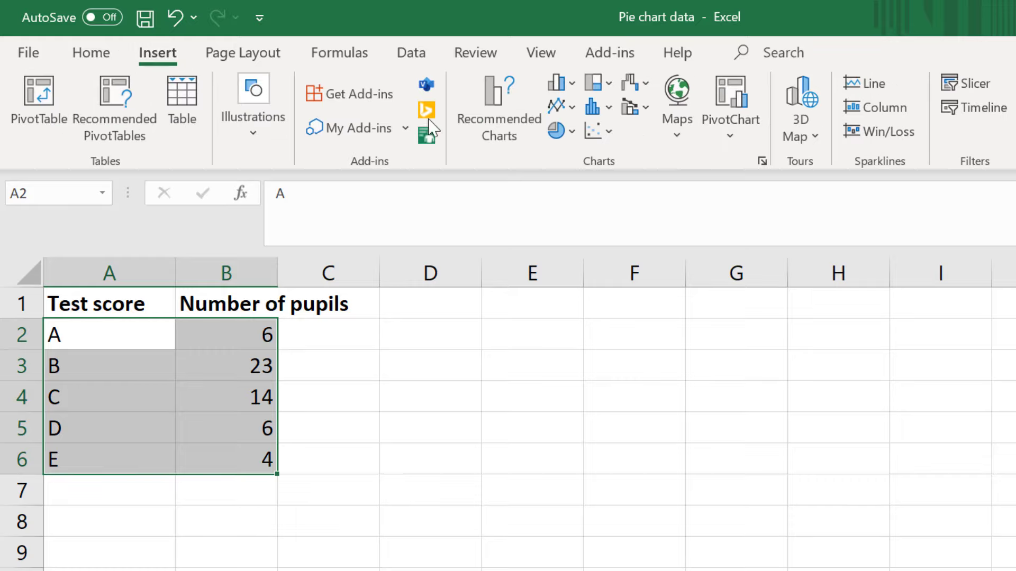
left_click(556, 130)
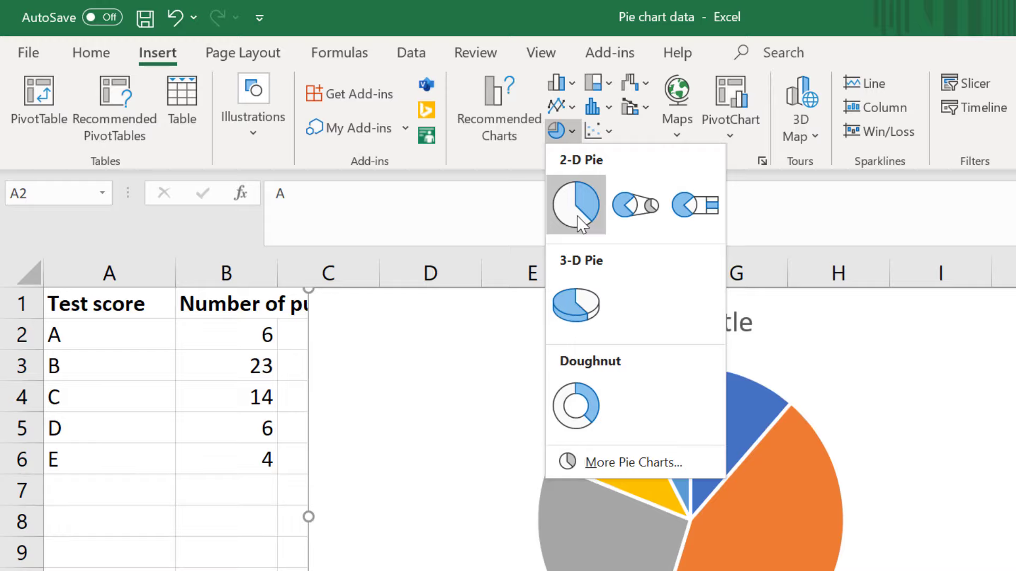
left_click(575, 205)
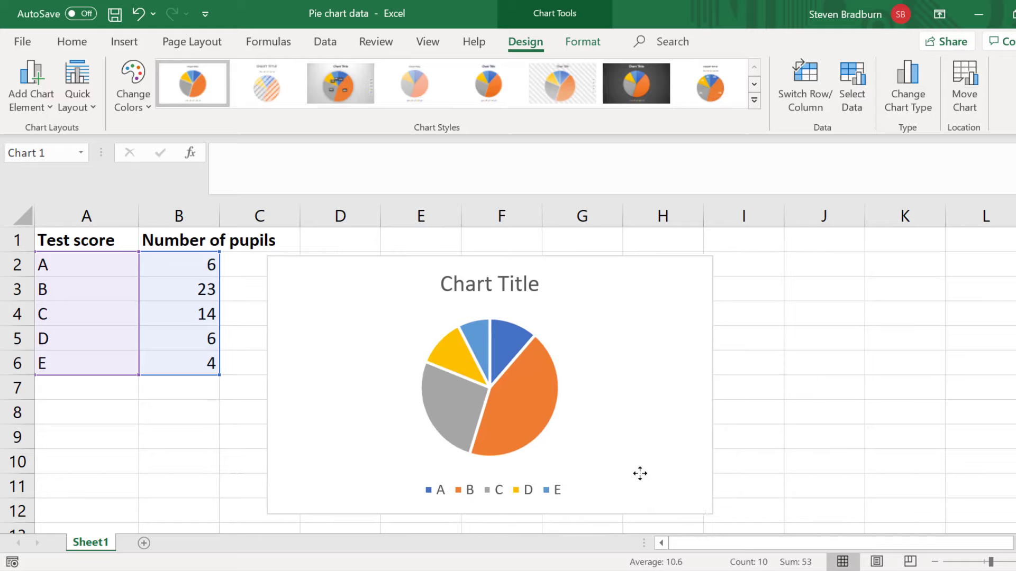
Turn on slice data labels showing pupil counts, then review Add Chart Element's label placements
left_click(823, 510)
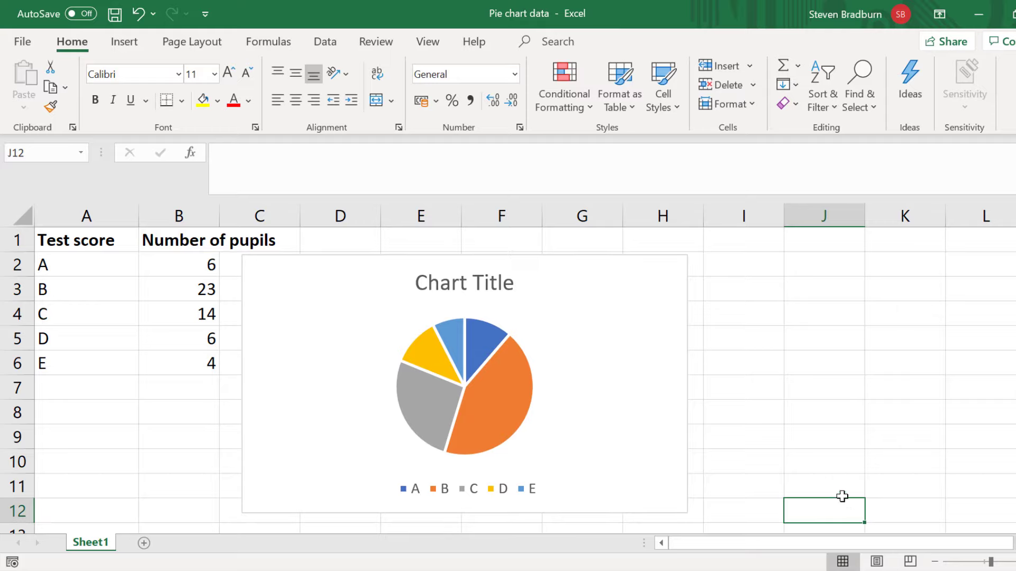
left_click(464, 382)
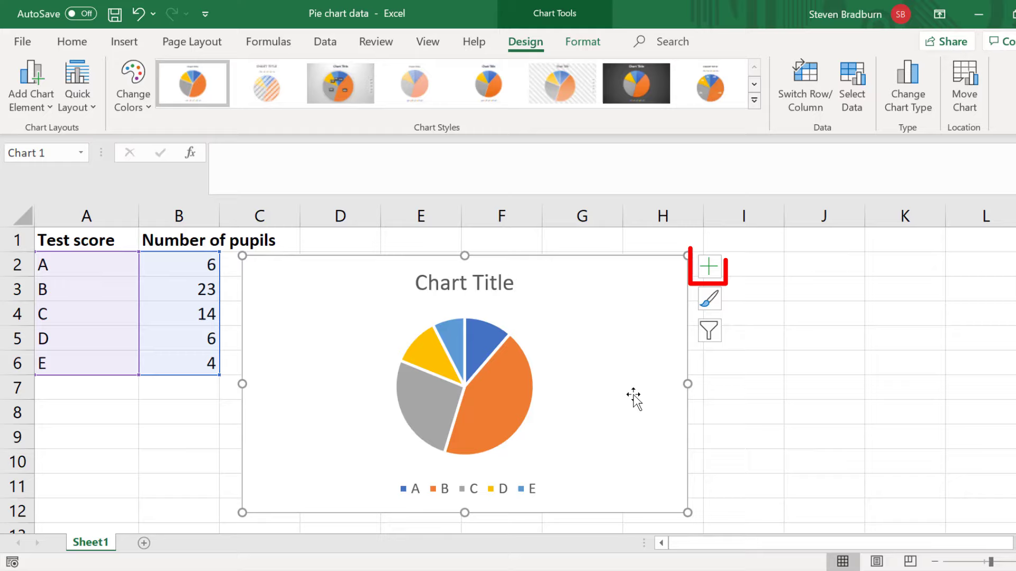
mouse_move(708, 266)
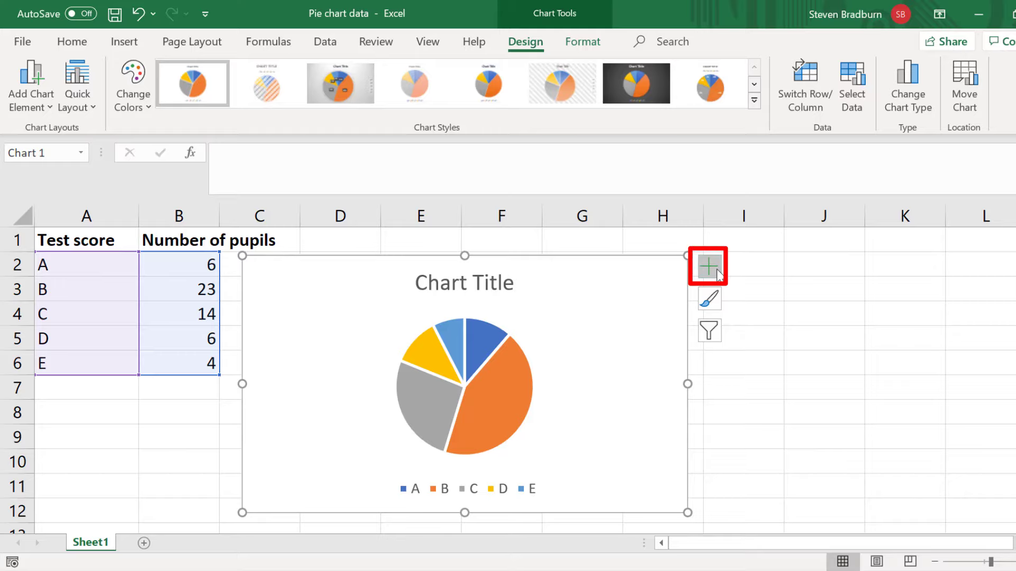
left_click(707, 266)
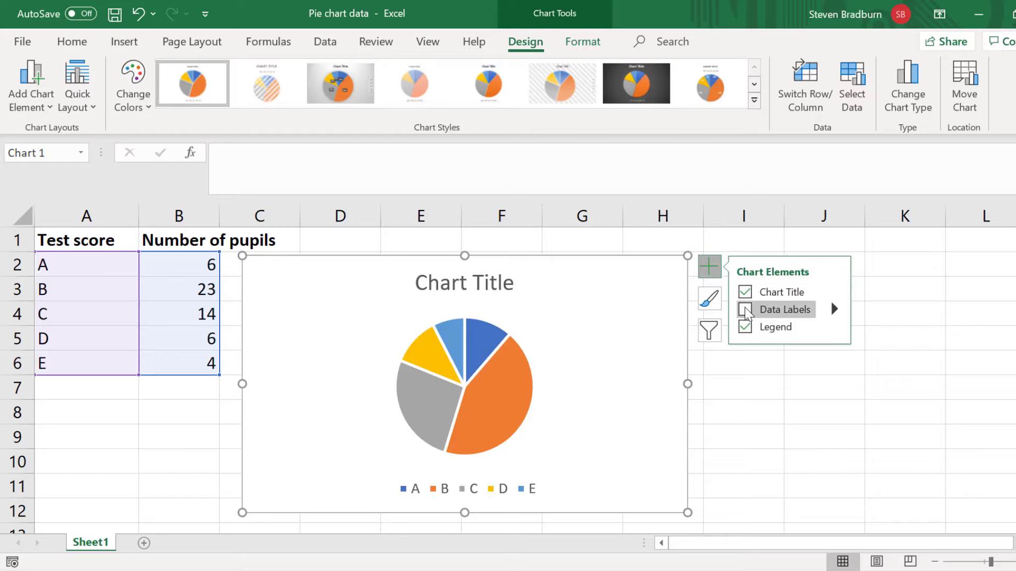
left_click(744, 310)
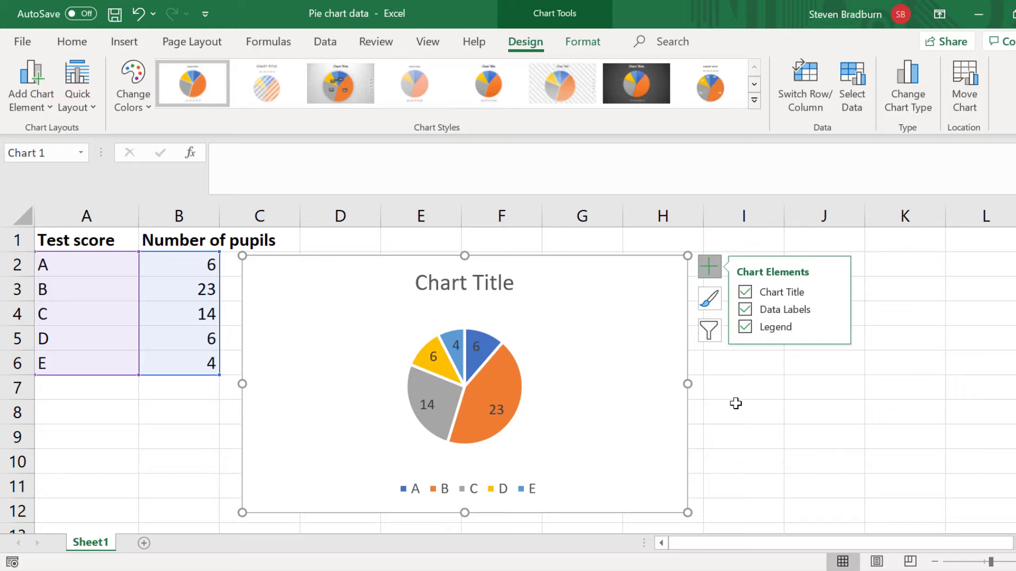
left_click(743, 412)
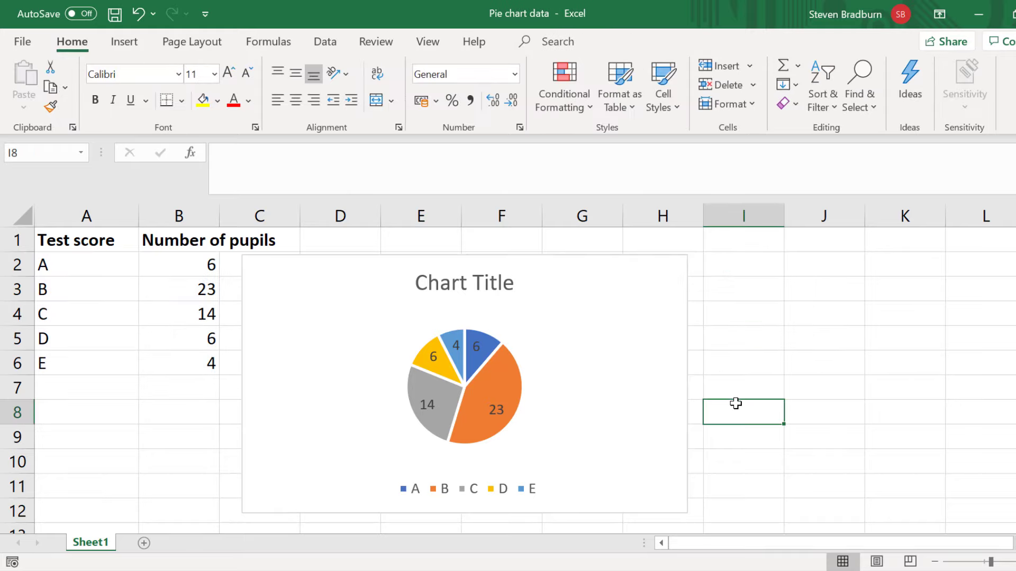
left_click(464, 389)
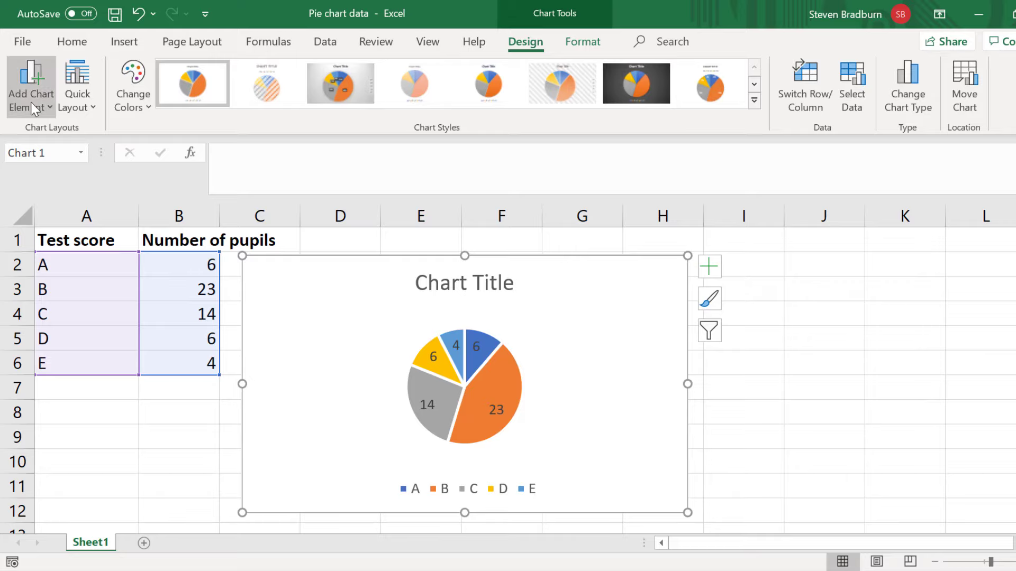
left_click(30, 92)
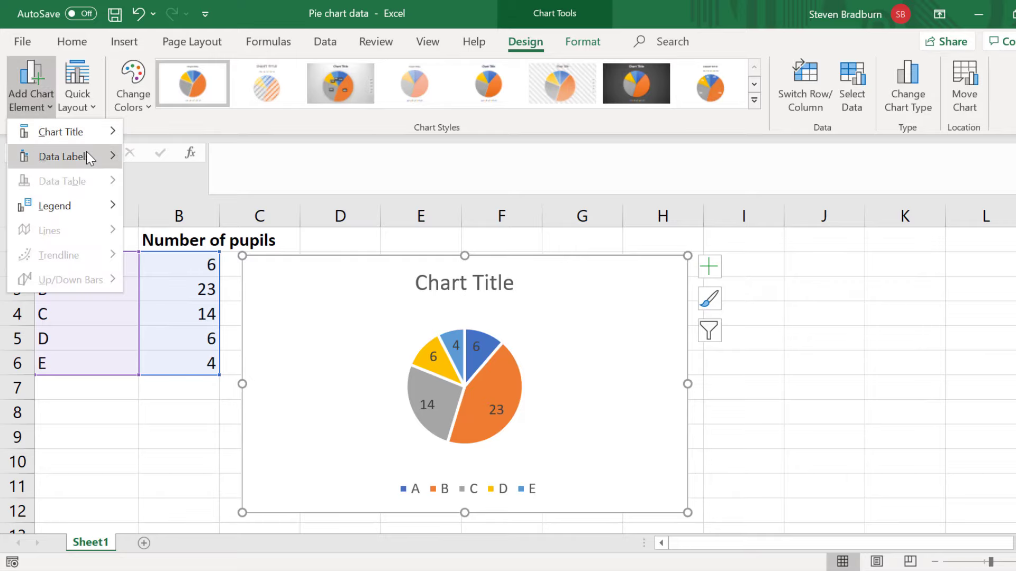
left_click(64, 156)
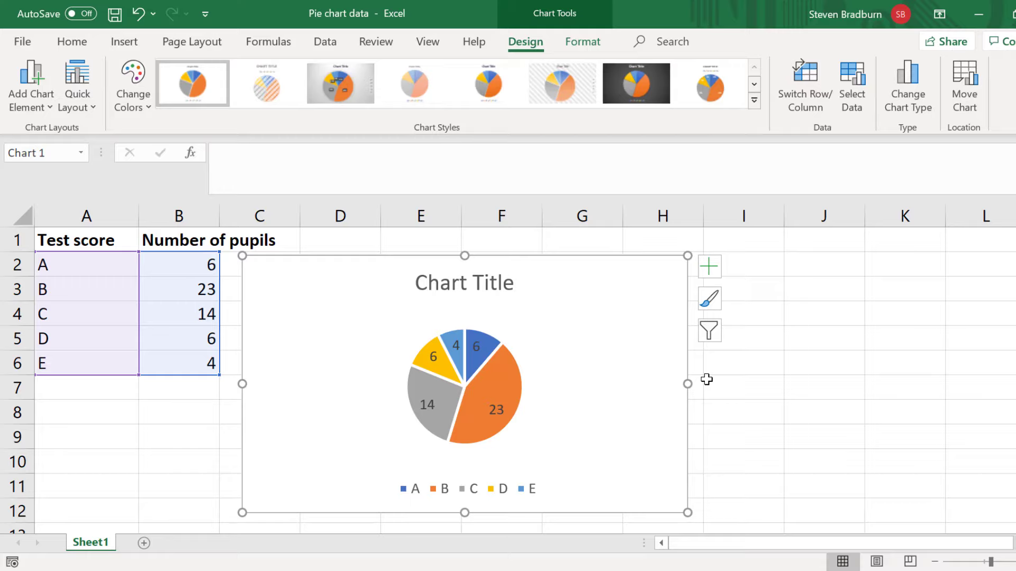
mouse_move(572, 343)
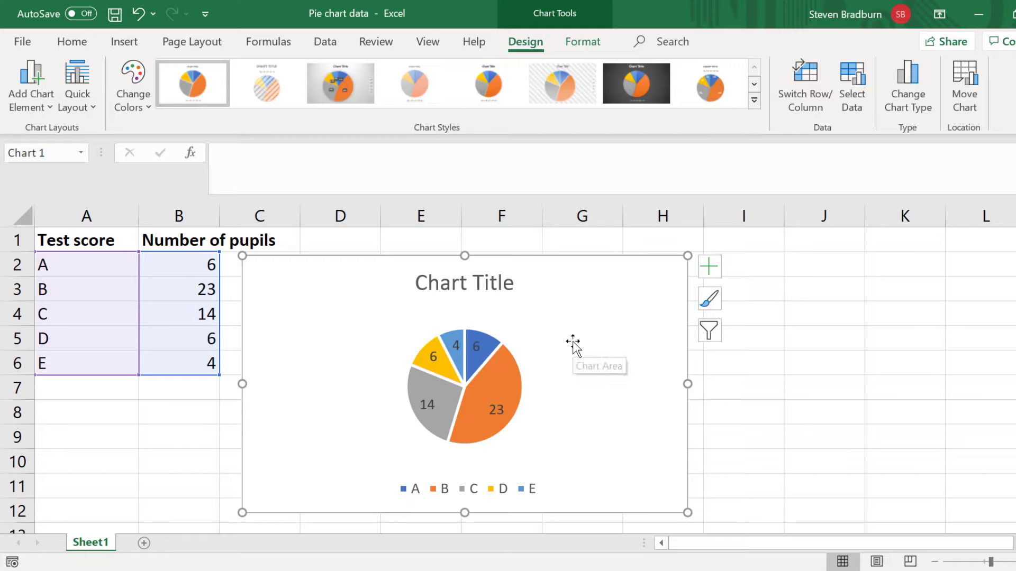
Switch the slice labels from pupil counts to percentages (11%, 43%, 27%, 11%, 8%)
left_click(30, 84)
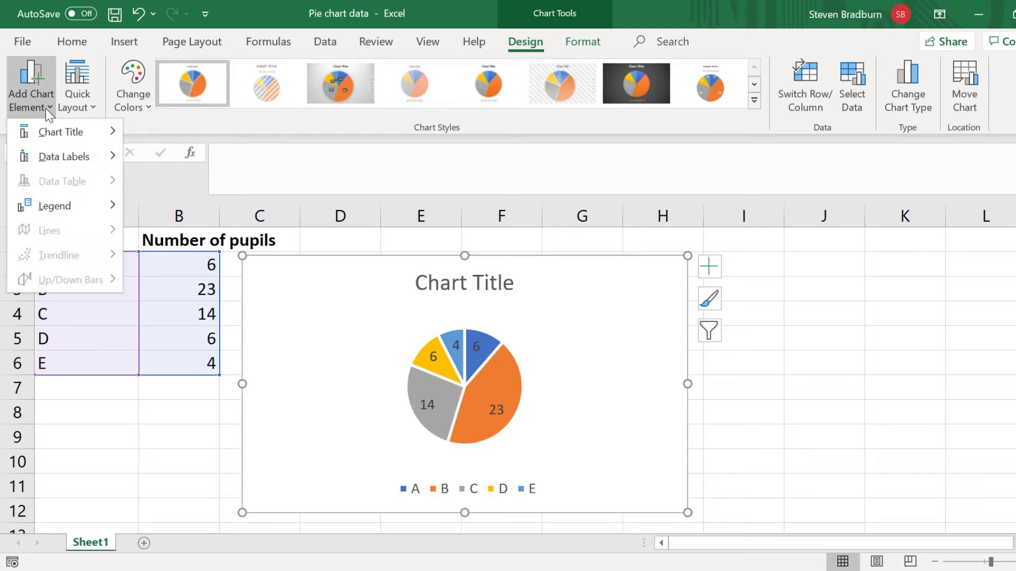
mouse_move(84, 156)
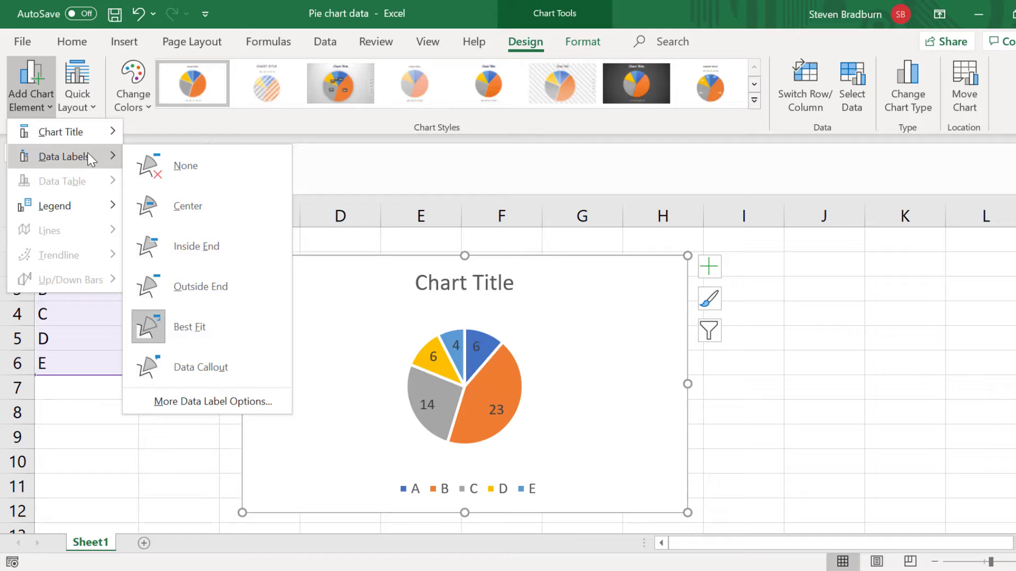
mouse_move(150, 166)
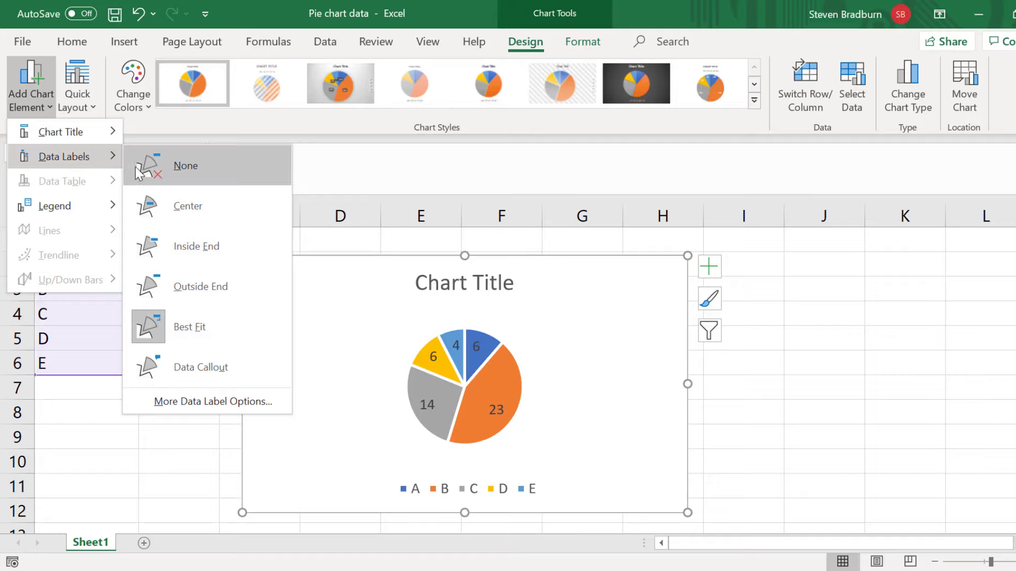
left_click(185, 166)
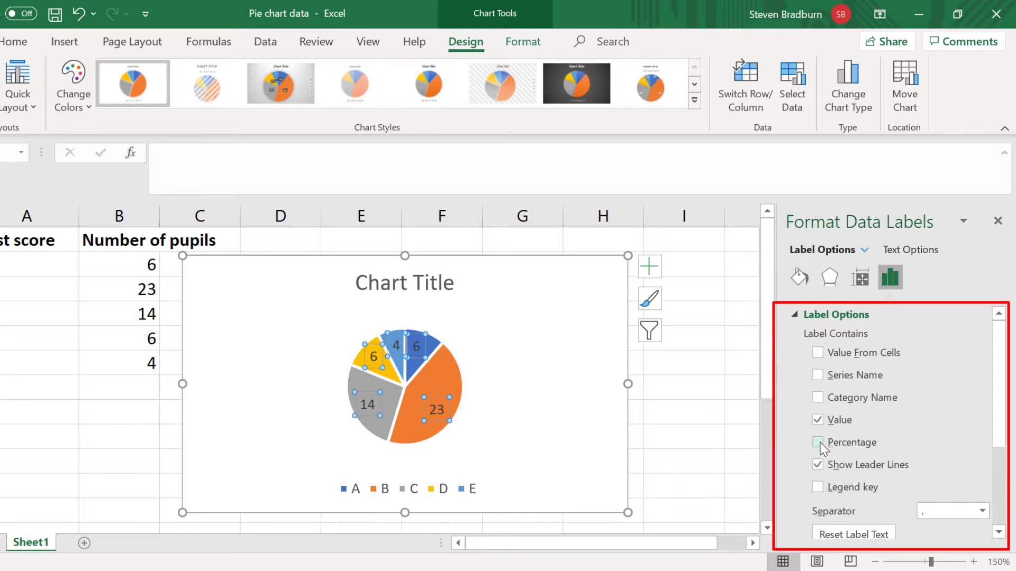
left_click(817, 442)
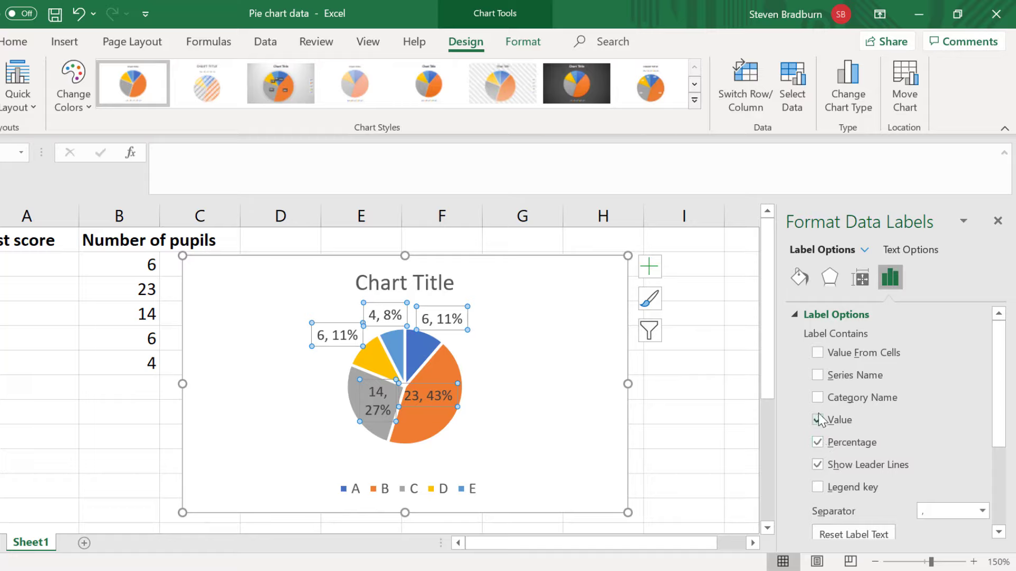
left_click(818, 419)
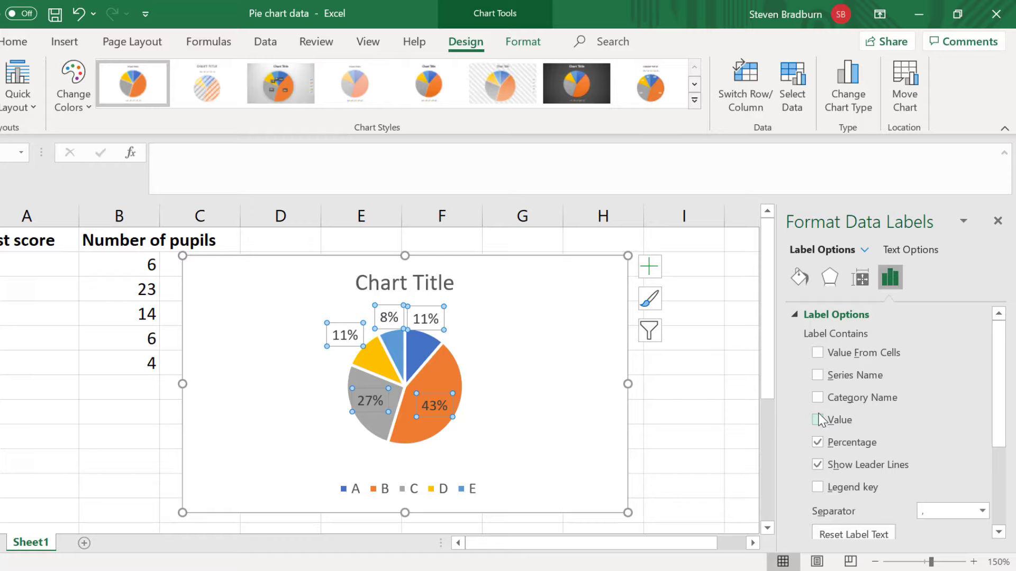
left_click(424, 317)
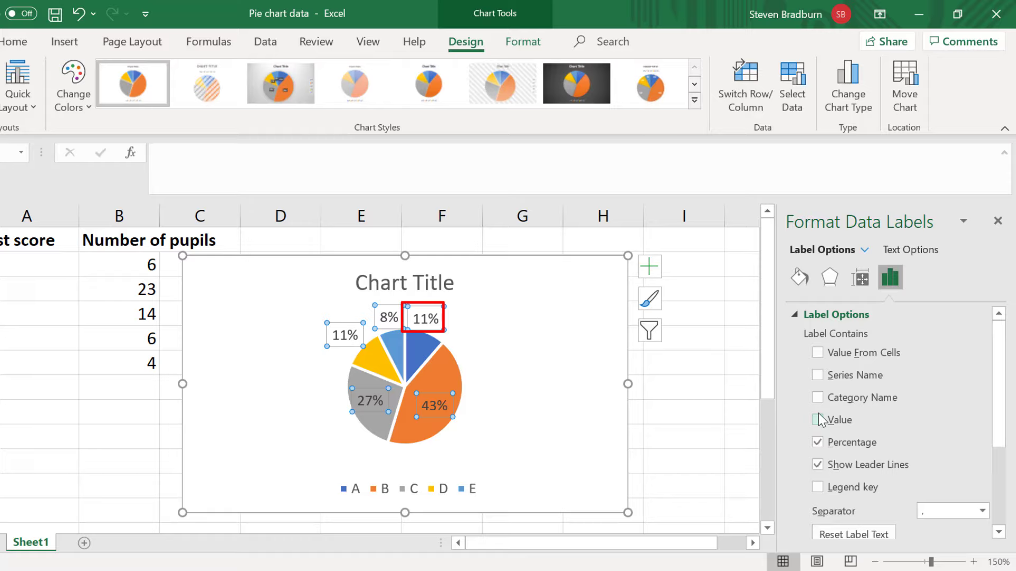
left_click(423, 317)
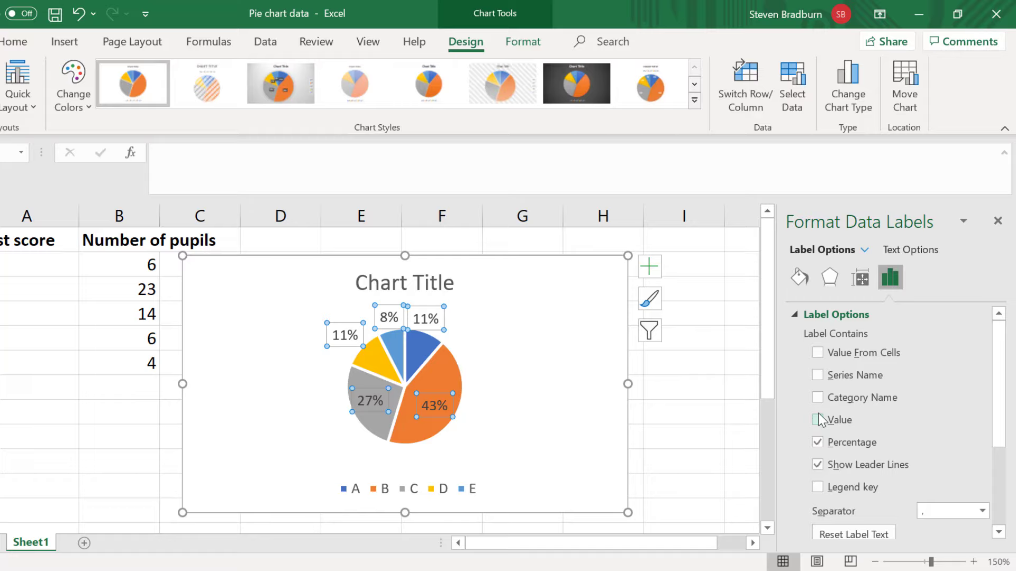
Try Center, Outside End and Best Fit, then set label position to Inside End
scroll("down", 3)
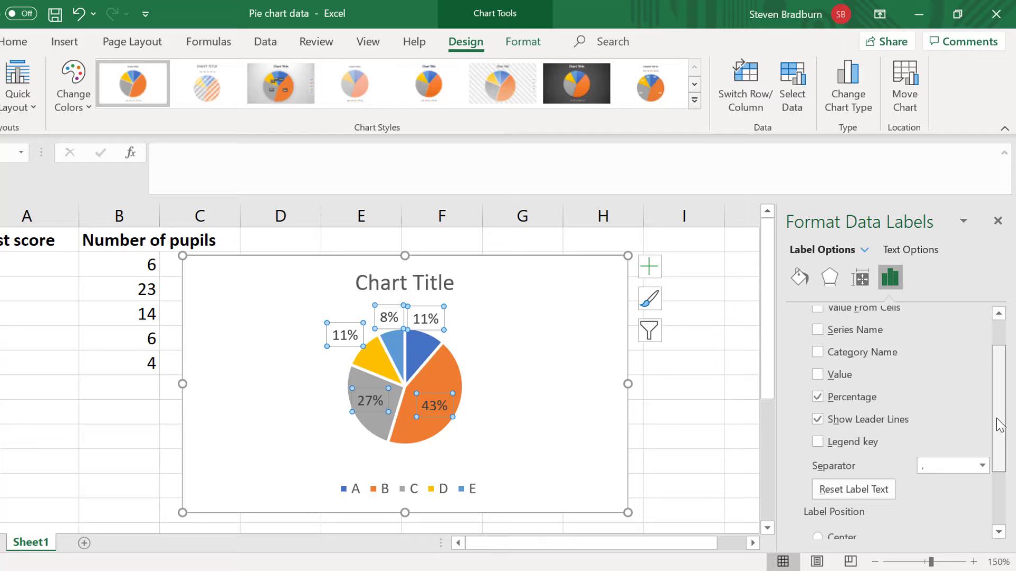
scroll("down", 3)
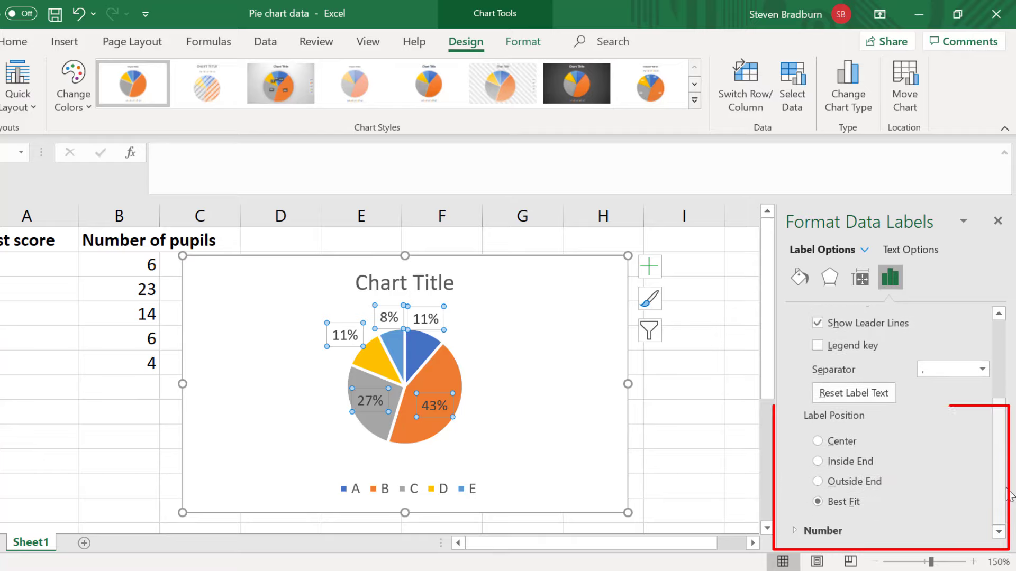
left_click(817, 440)
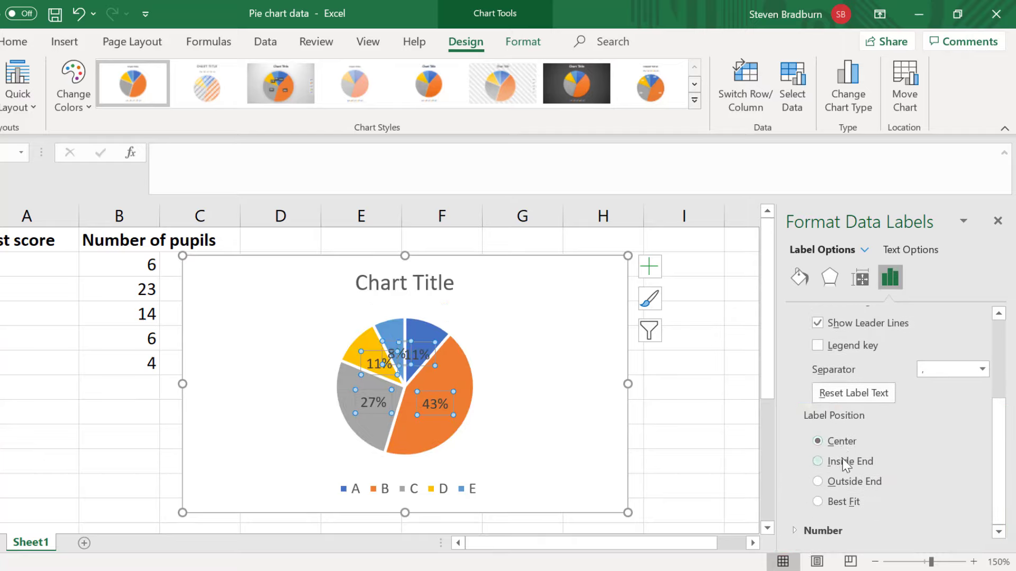
left_click(817, 481)
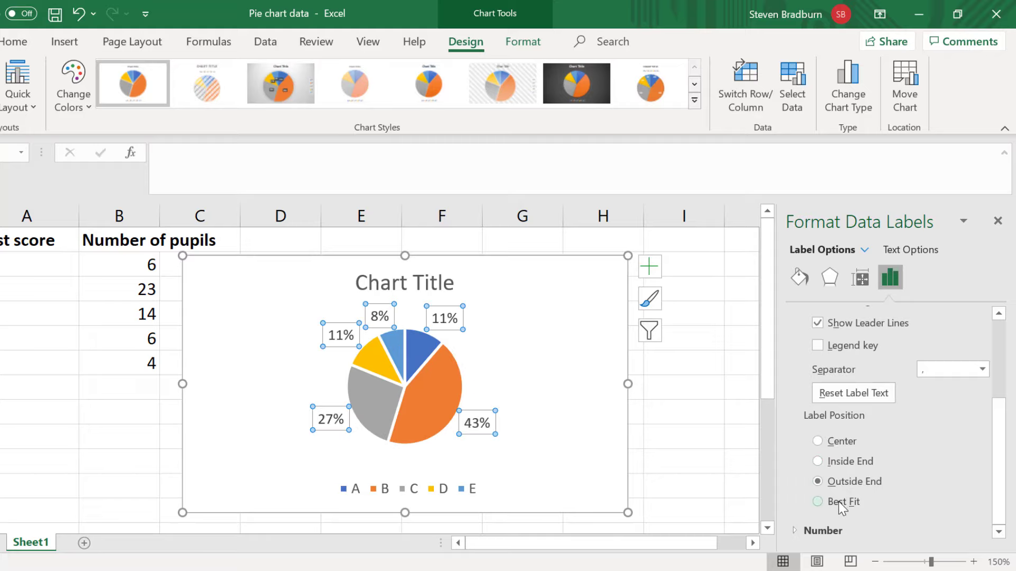
left_click(818, 501)
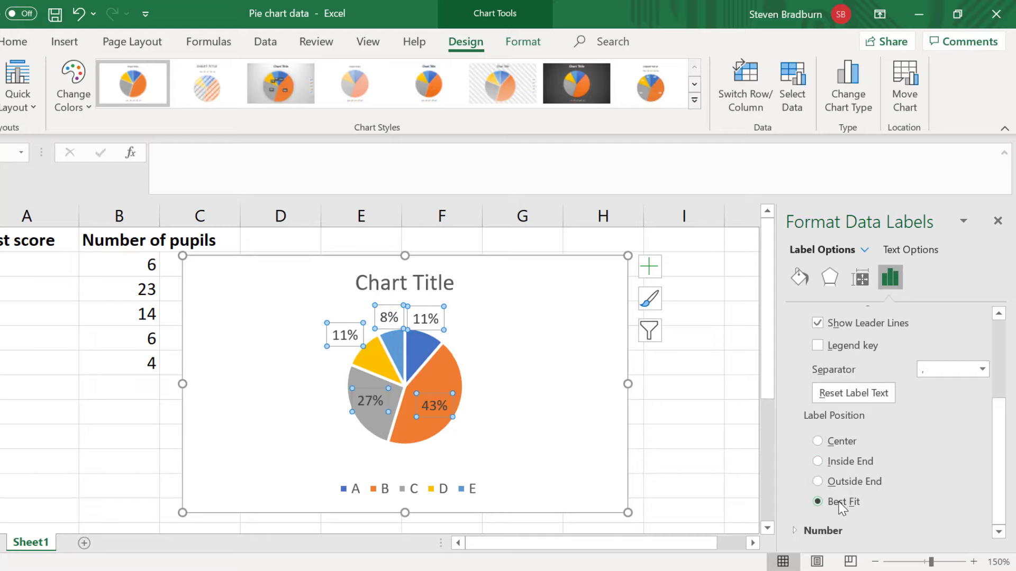
mouse_move(839, 467)
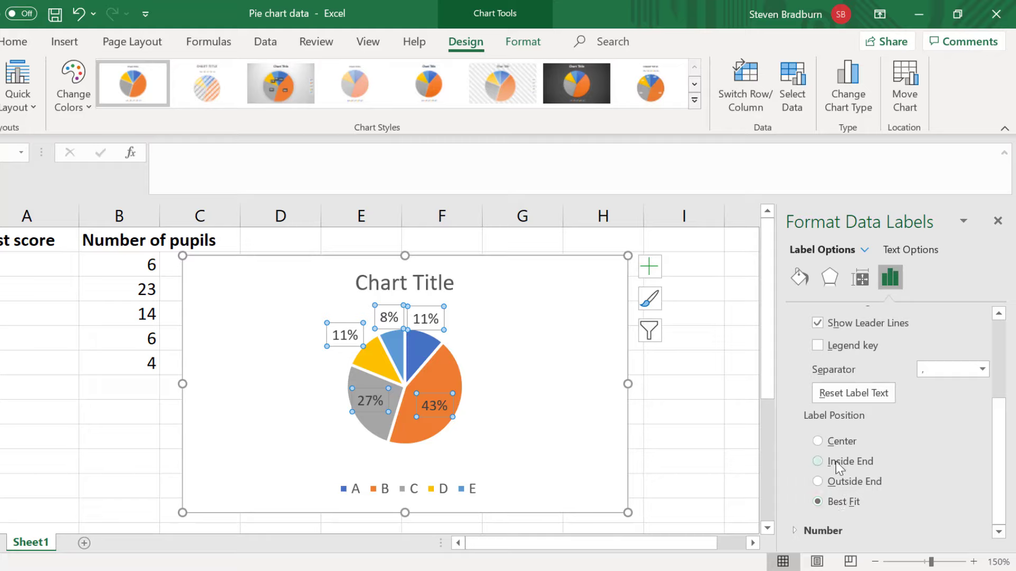
left_click(817, 462)
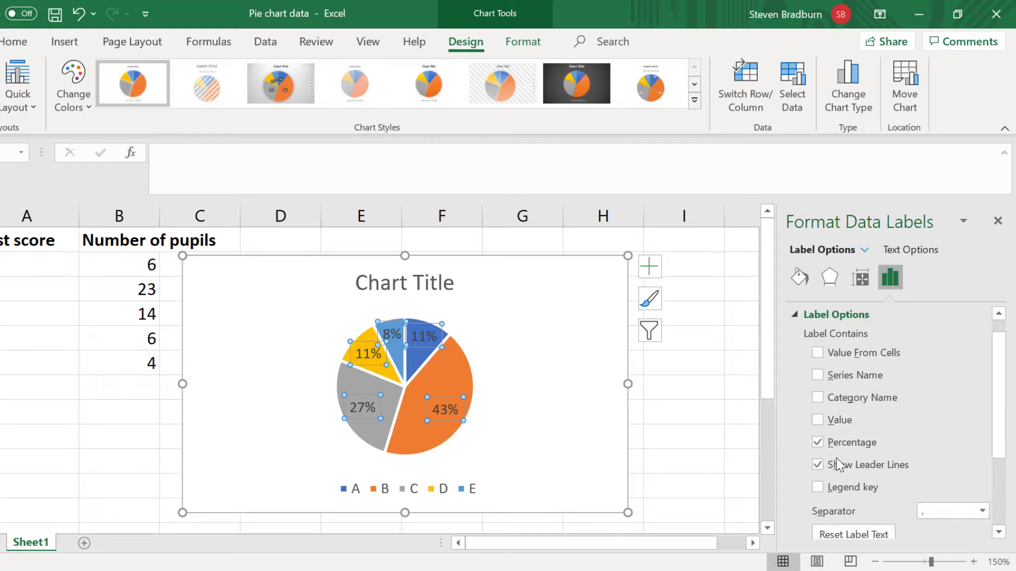
mouse_move(555, 418)
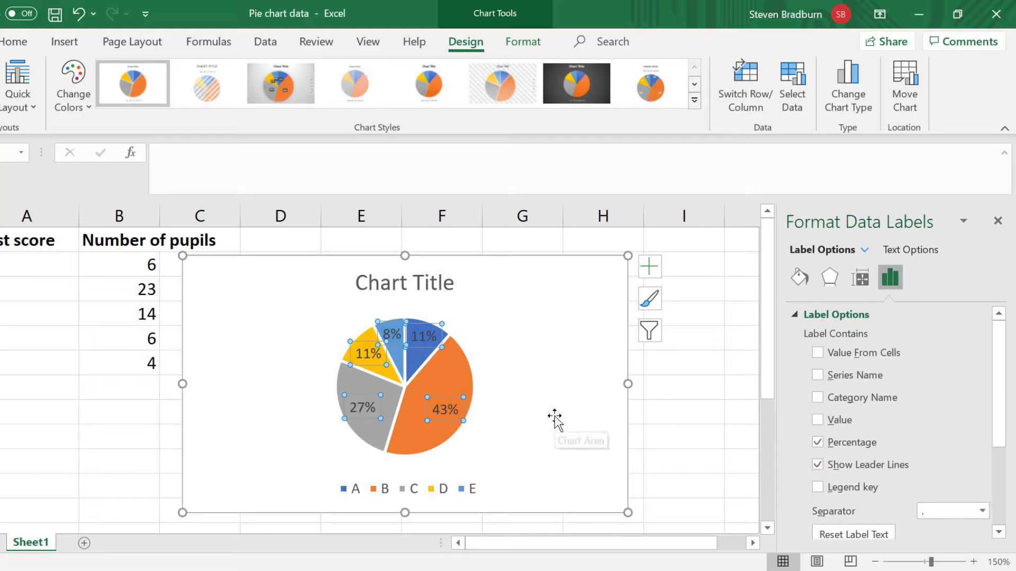
Select the pie series to show the Format Data Series pane
left_click(453, 389)
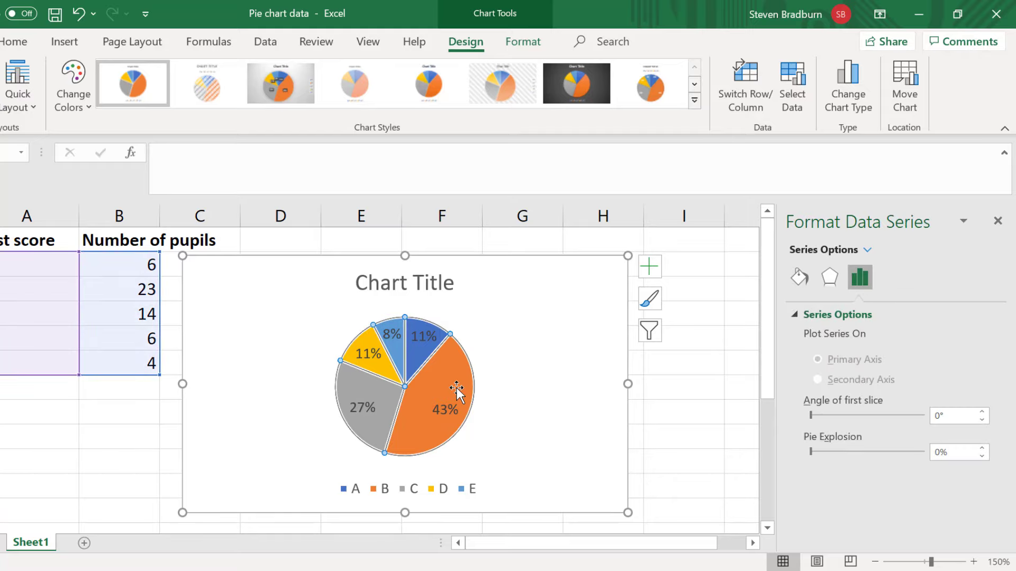
left_click(427, 382)
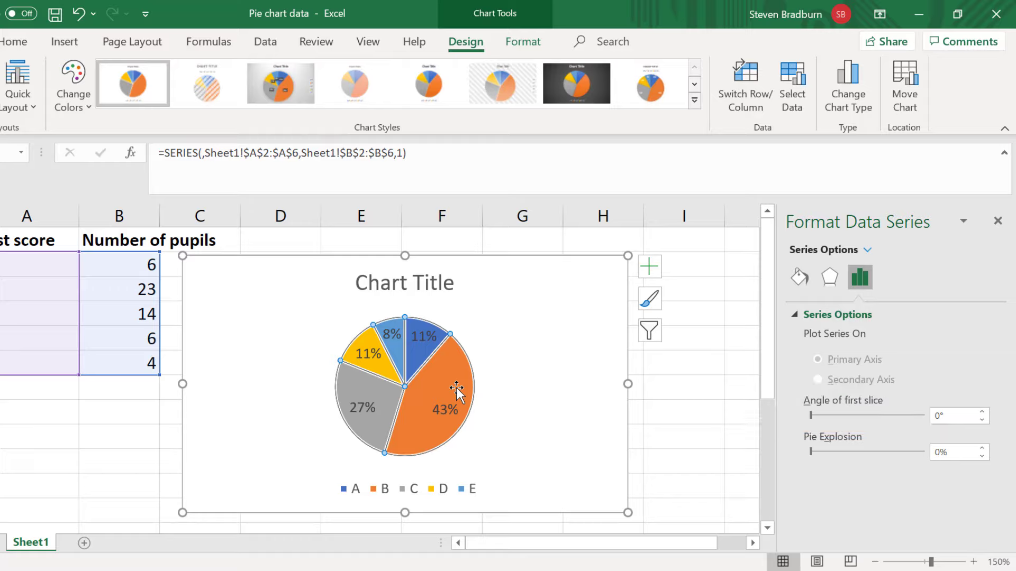
mouse_move(487, 399)
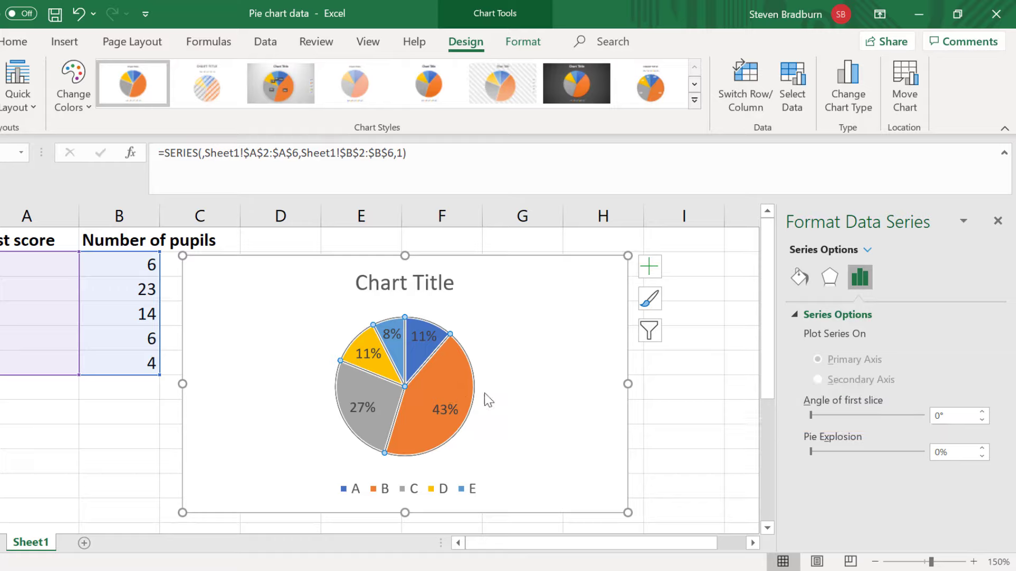
mouse_move(804, 436)
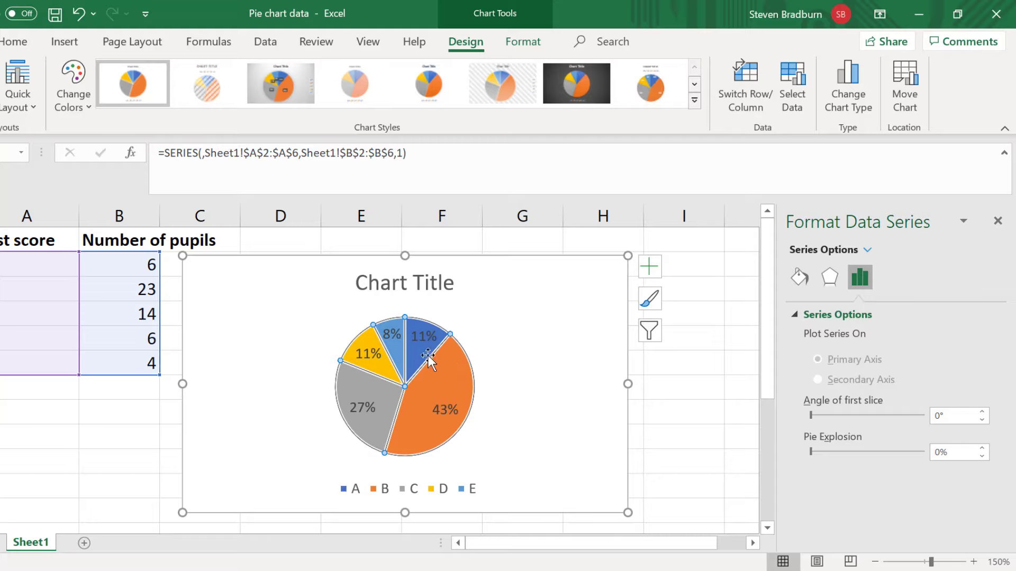
Set Point Explosion of the blue 11% slice A to 15%
left_click(424, 336)
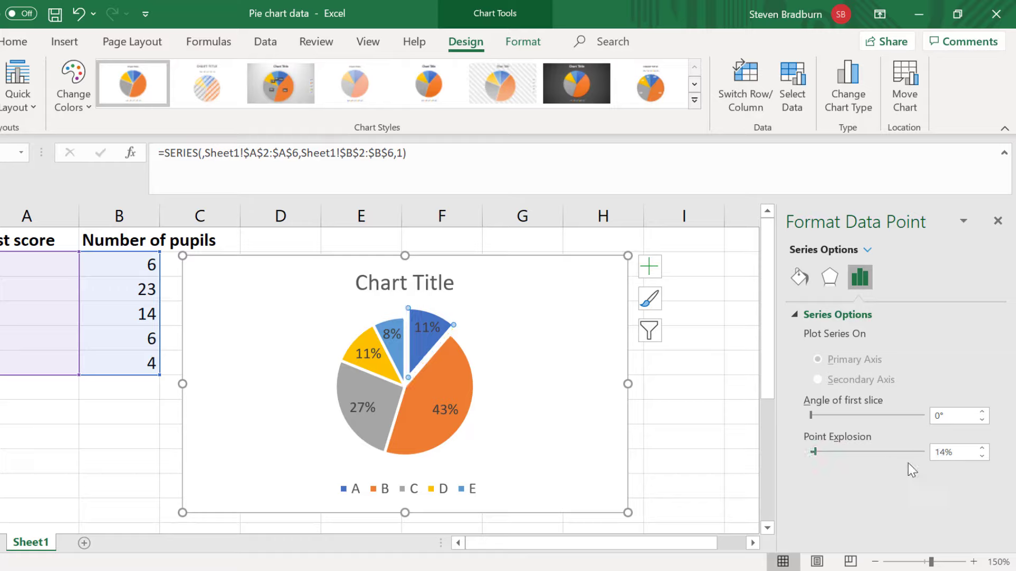
left_click(953, 452)
type("15")
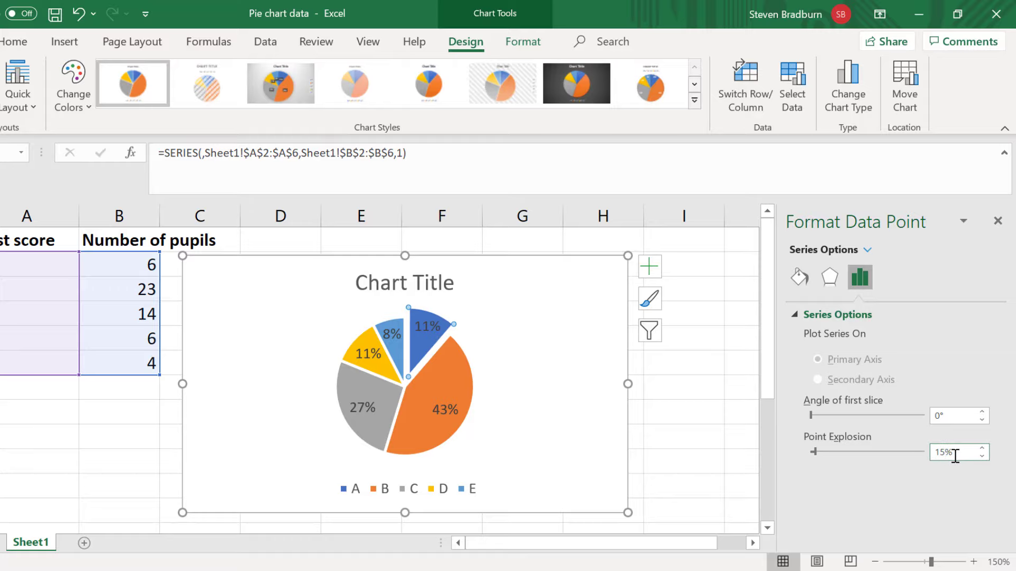
mouse_move(815, 455)
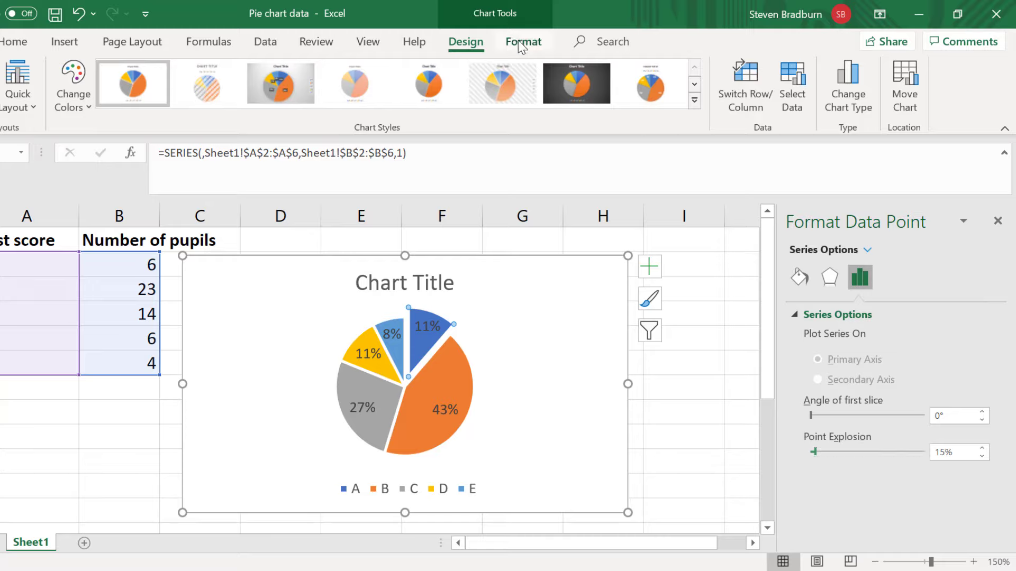
Fill slice A red and set the percentage labels' Text Fill to white
left_click(391, 66)
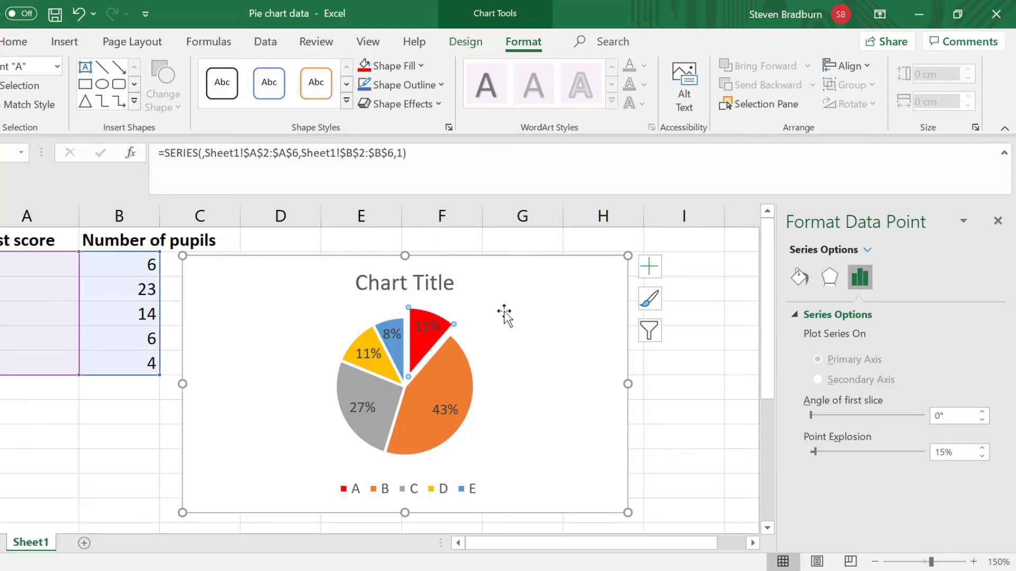
left_click(429, 332)
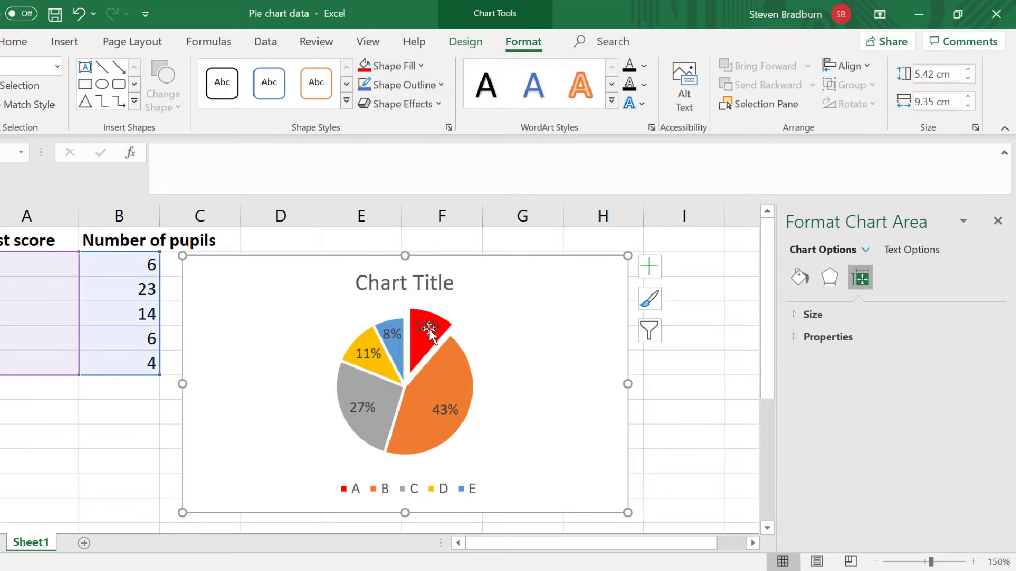
left_click(428, 327)
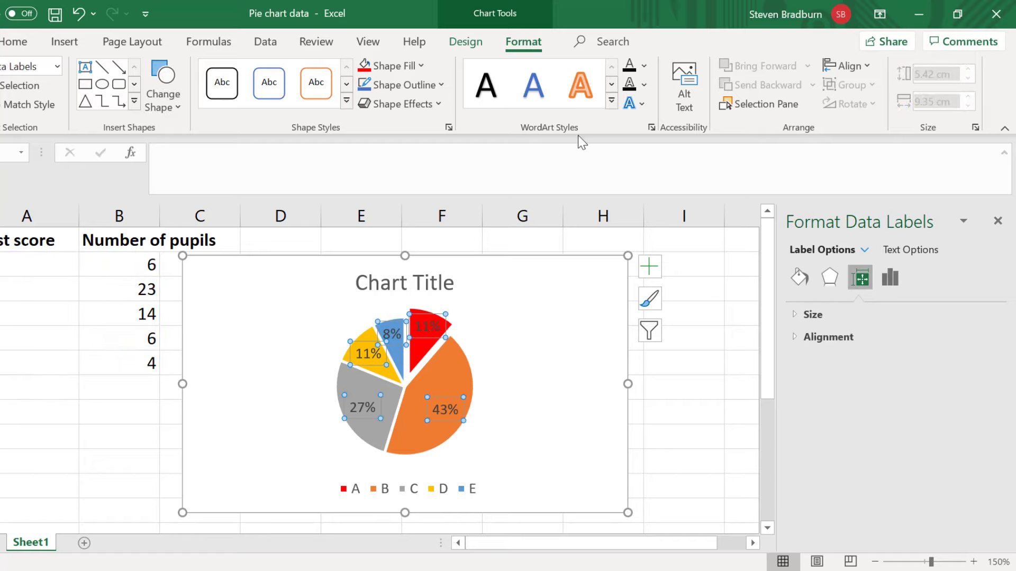
left_click(628, 64)
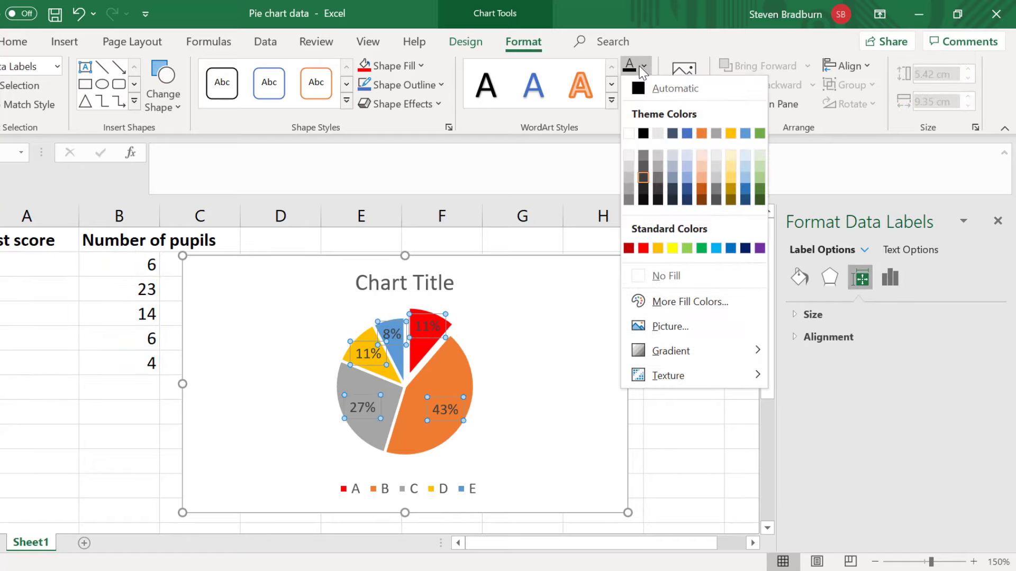
left_click(628, 132)
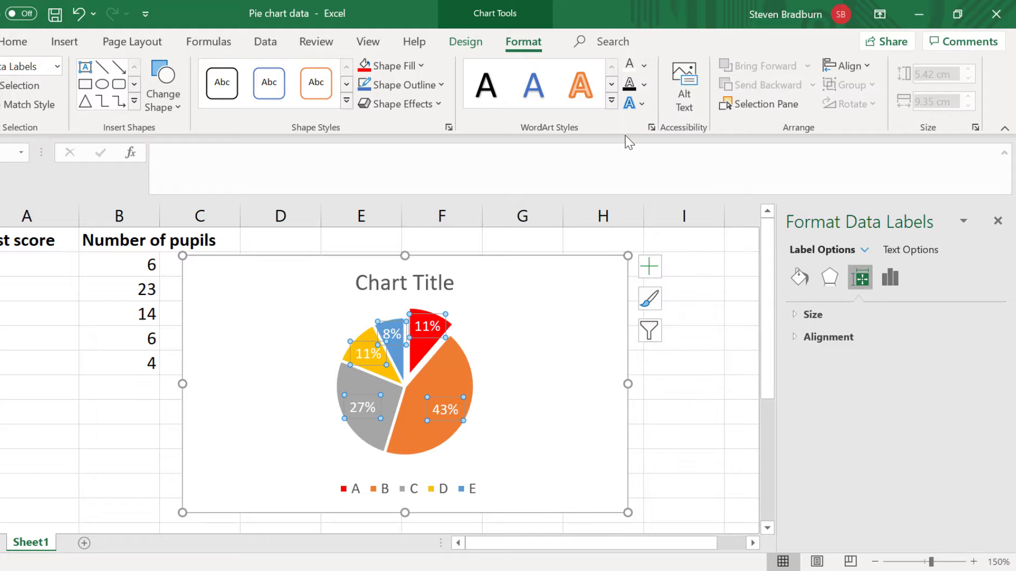
mouse_move(441, 289)
type("Class test scores")
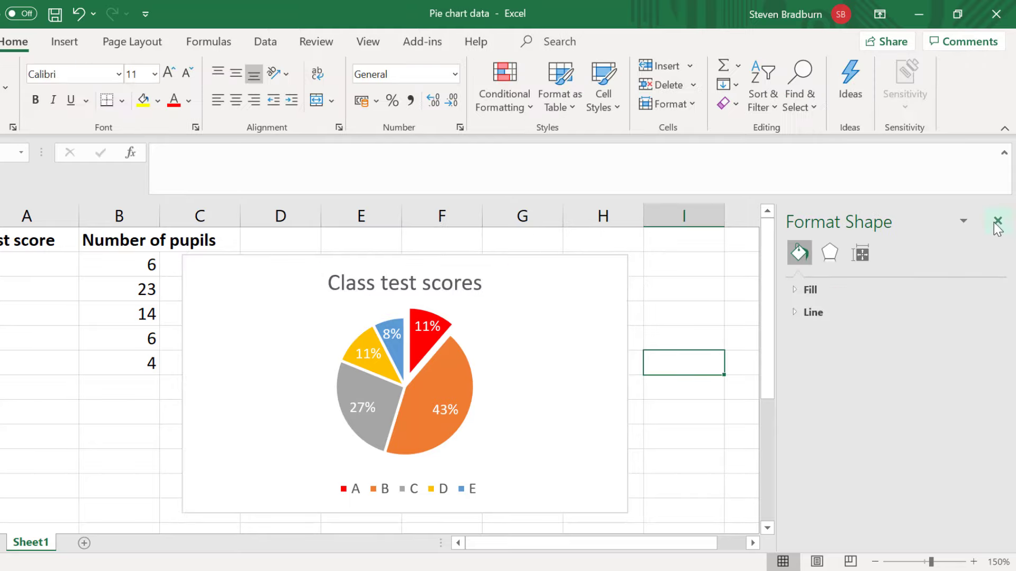
Close the Format pane, leaving the chart titled 'Class test scores'
left_click(998, 222)
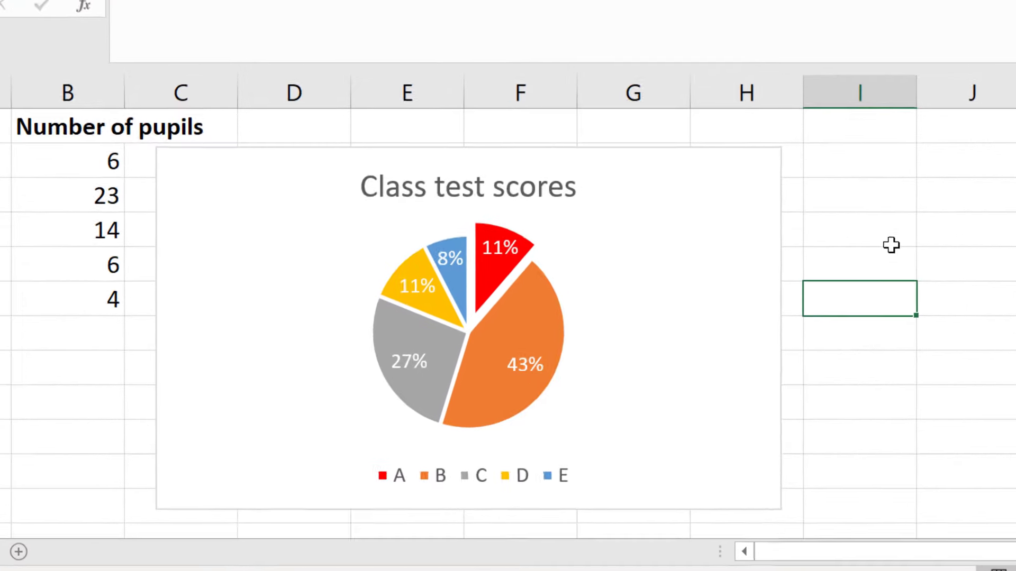